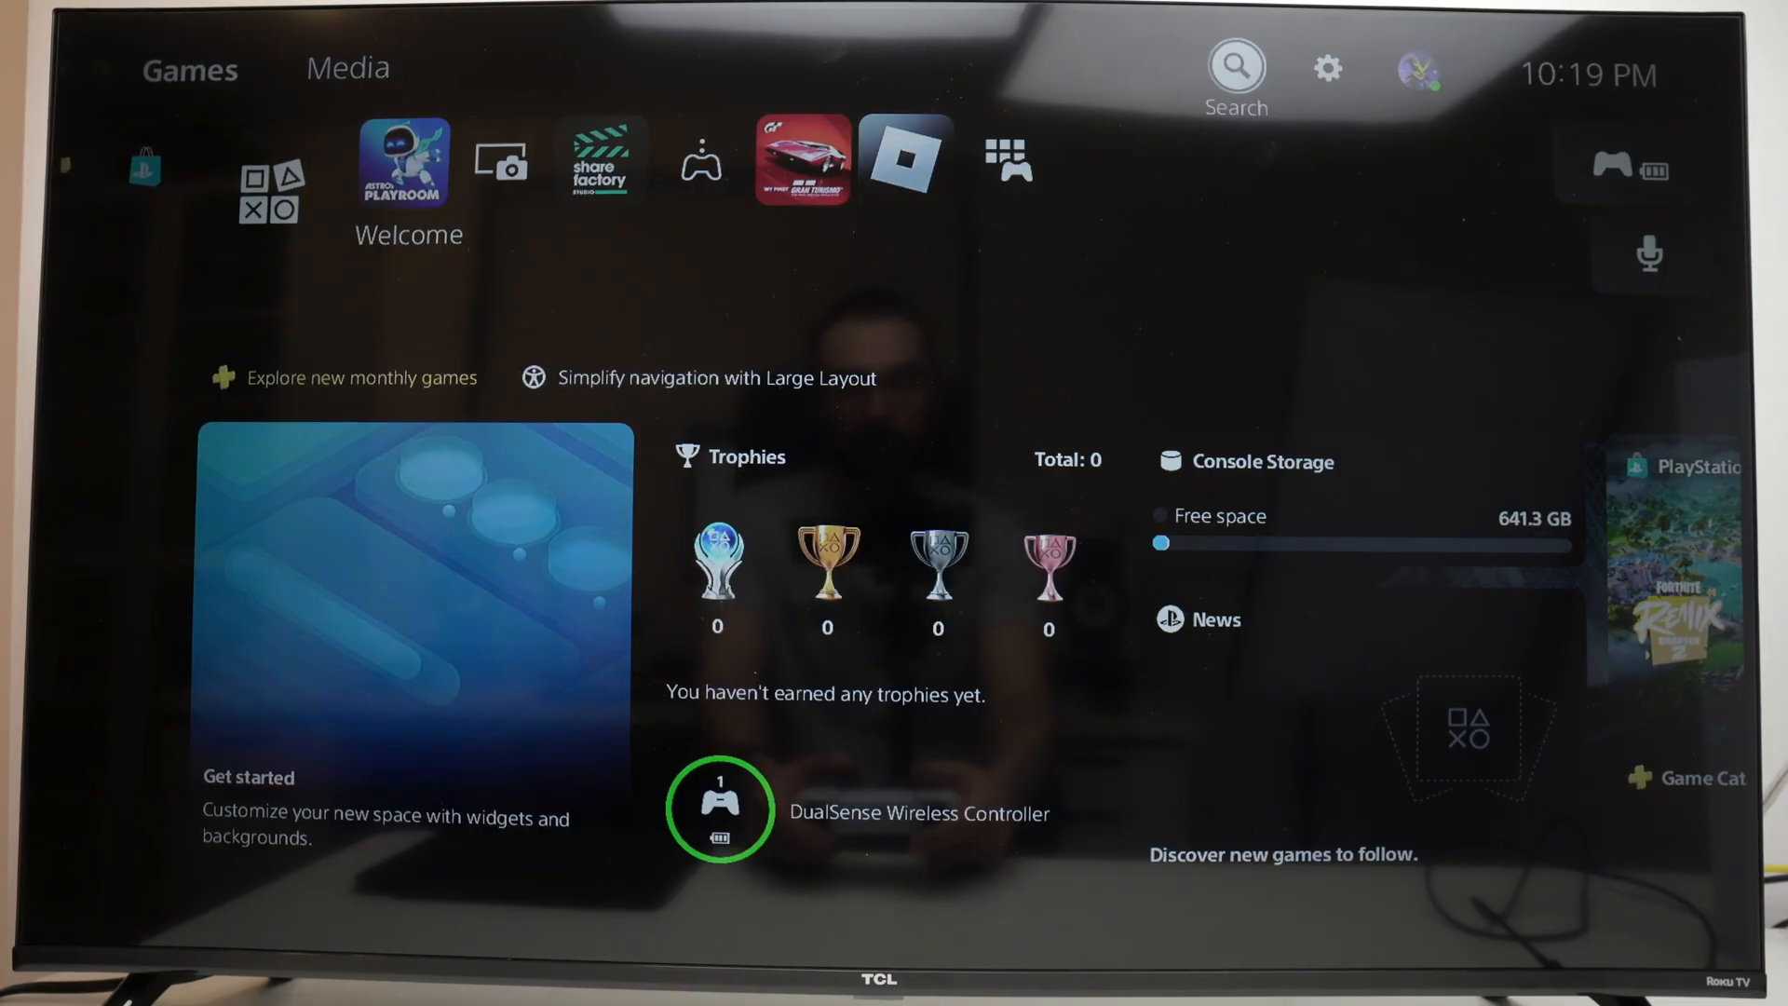
mouse_move(1326, 69)
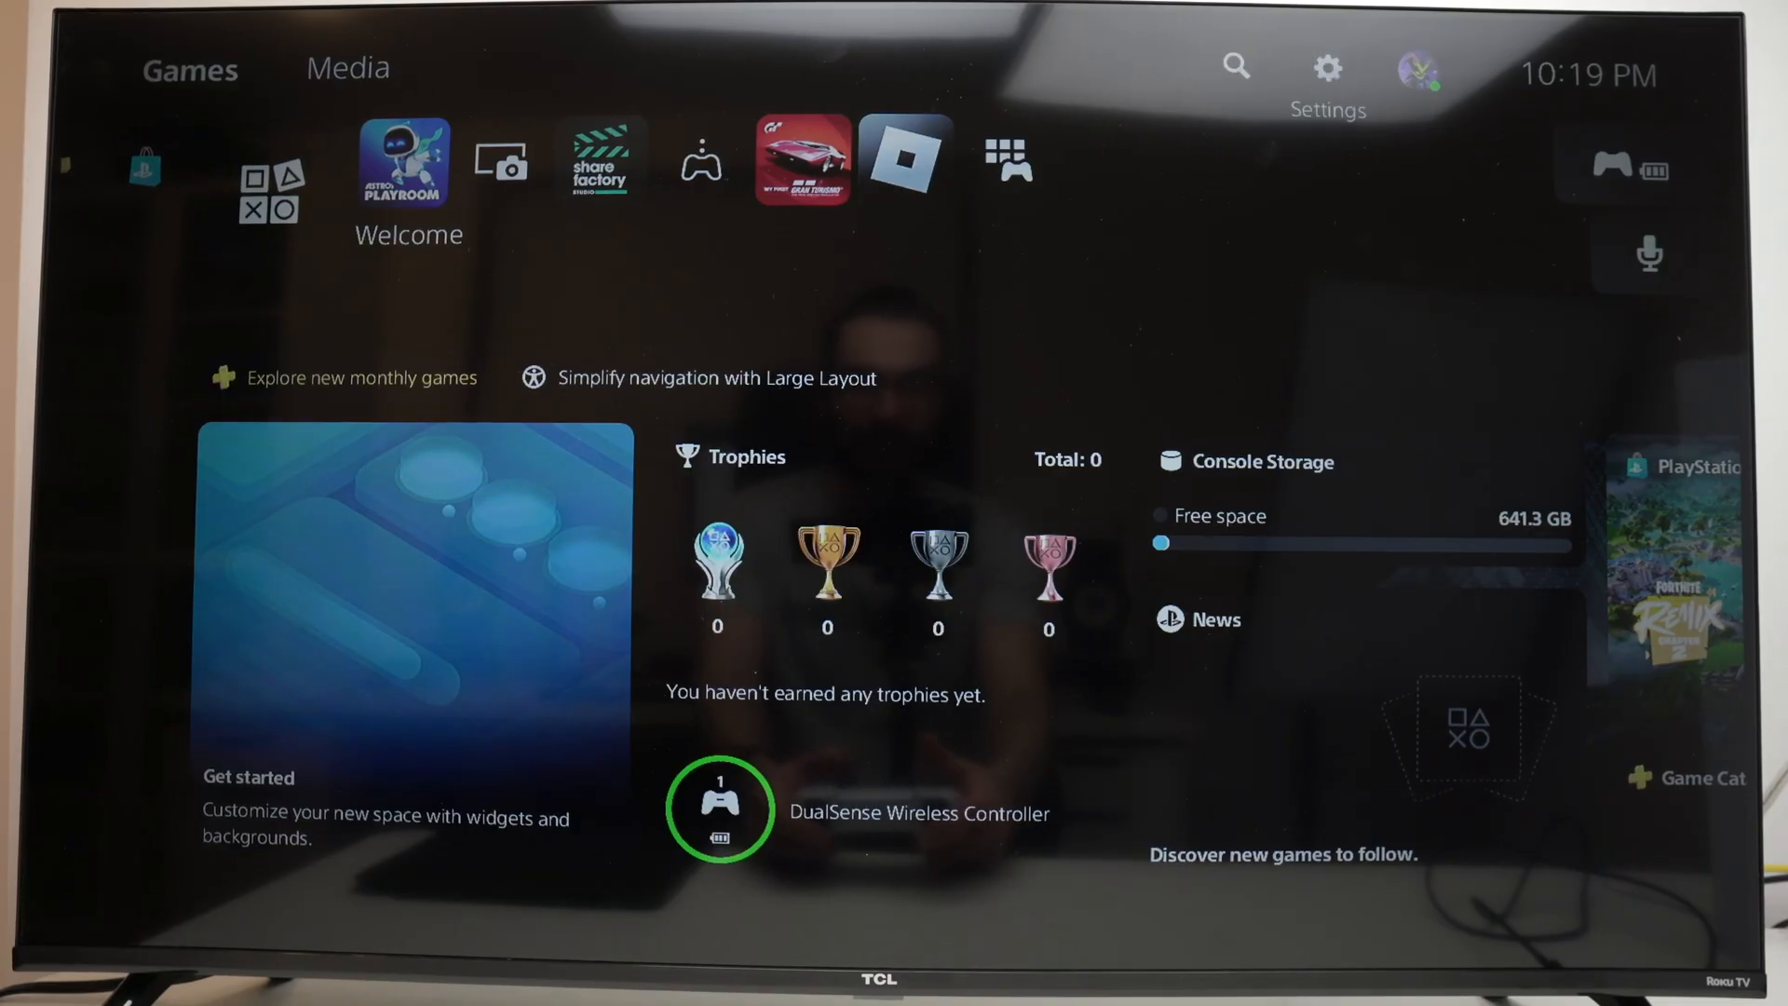
Reach the System settings from the home screen via the gear icon.
click(1326, 67)
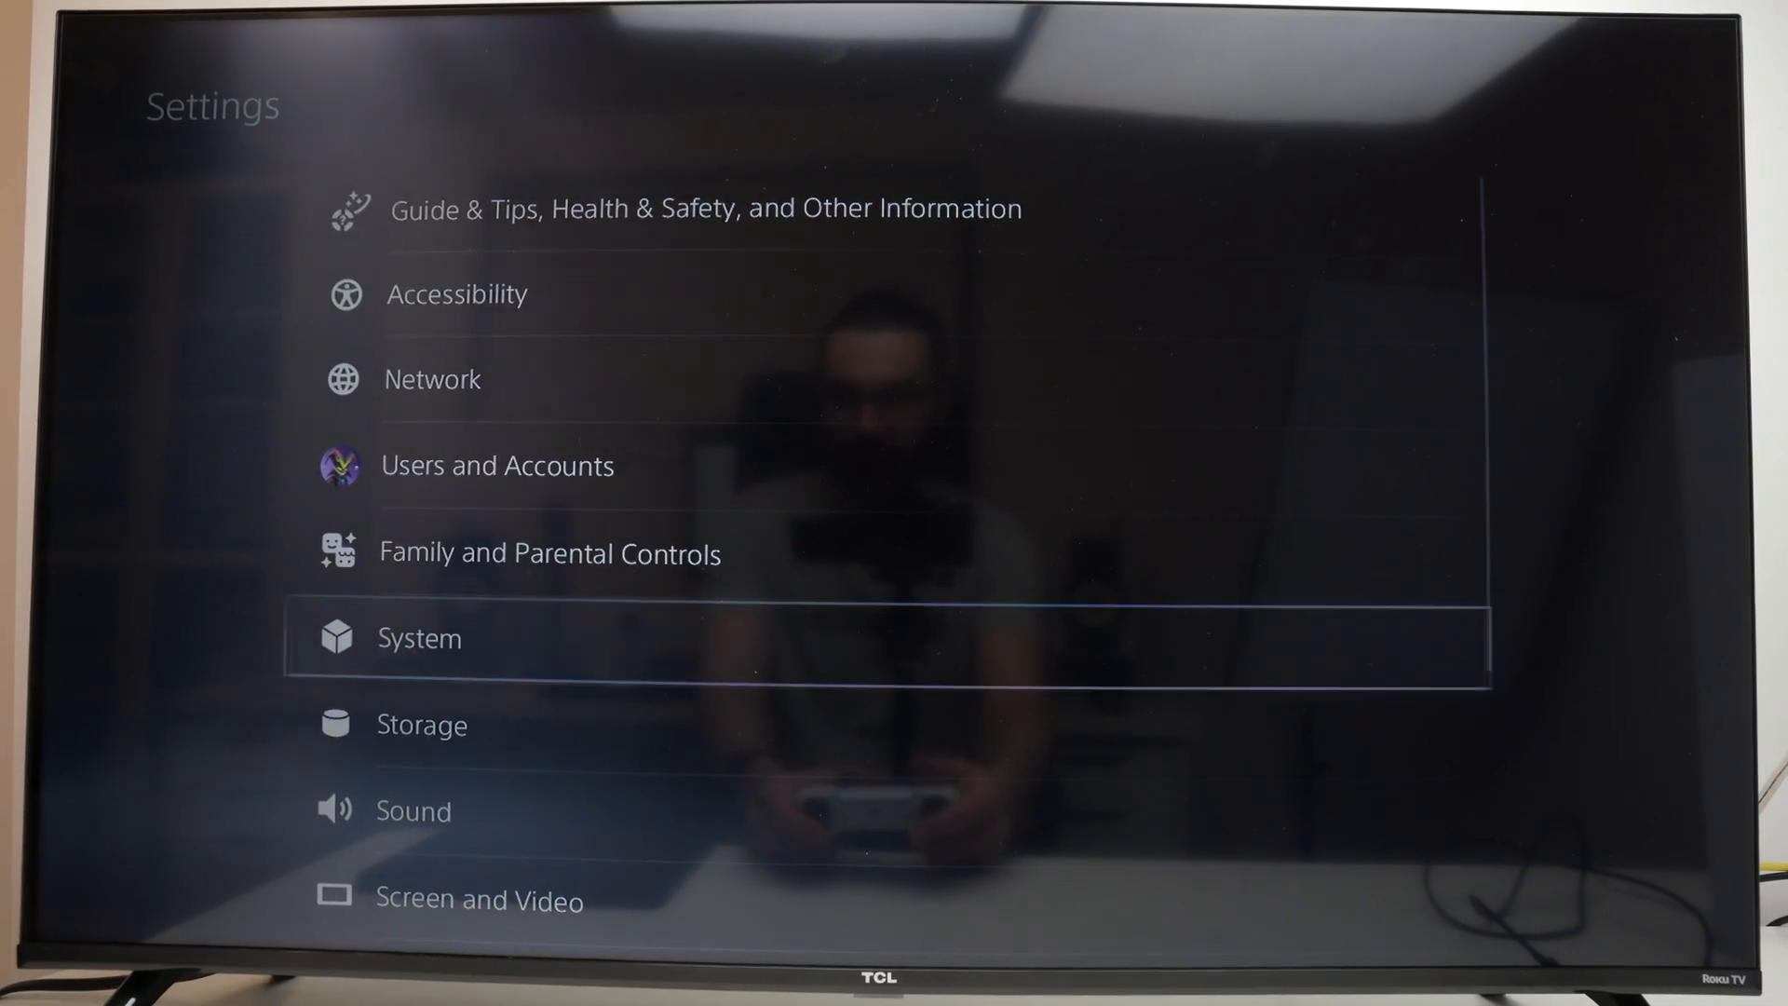
click(419, 637)
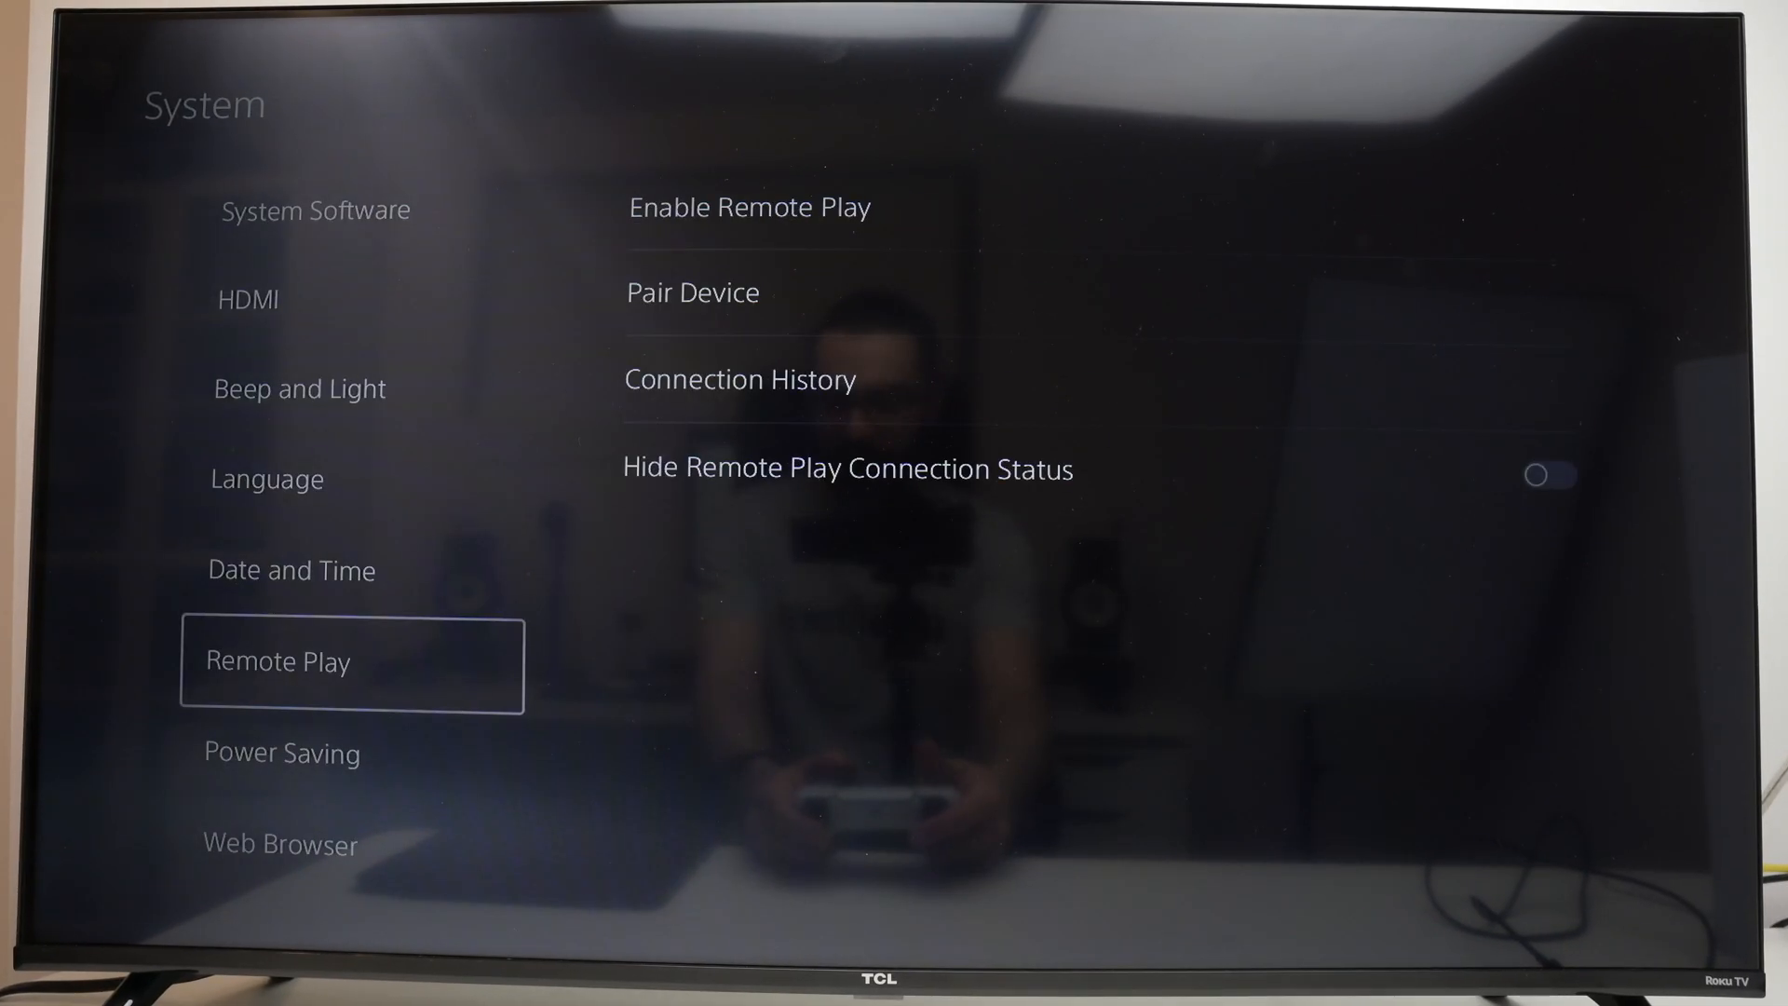
Switch Enable Remote Play on for the second user account.
click(749, 206)
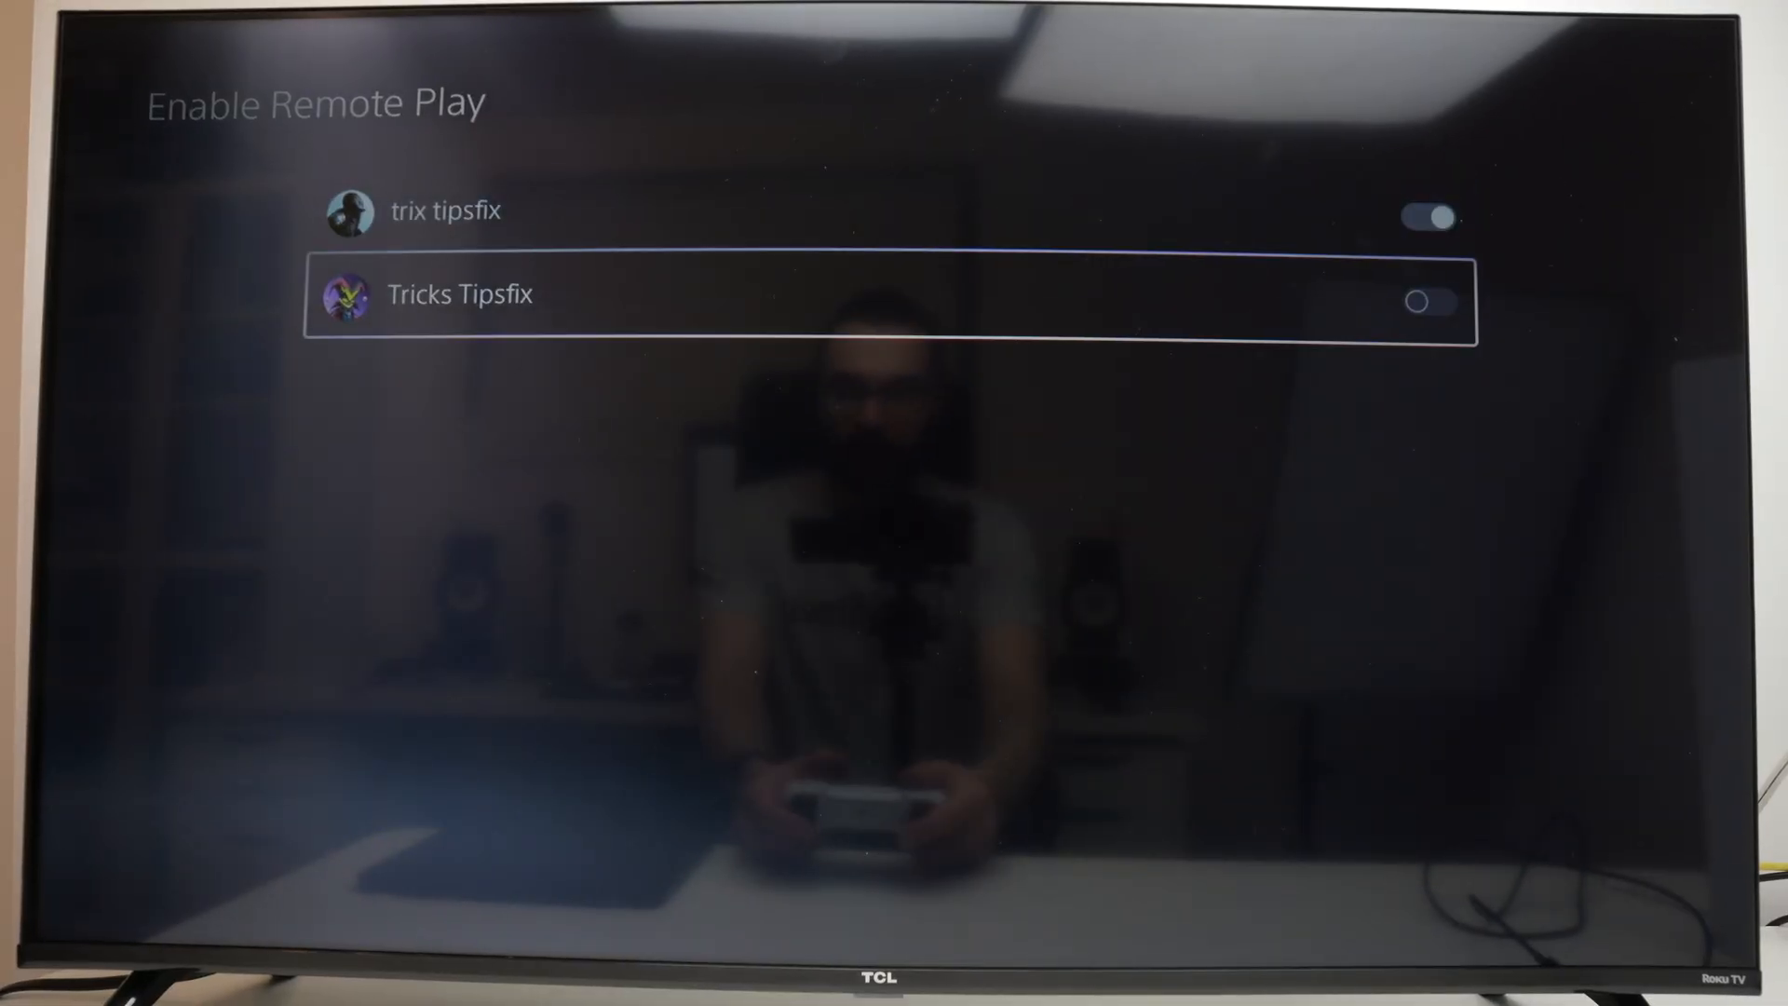
click(1428, 302)
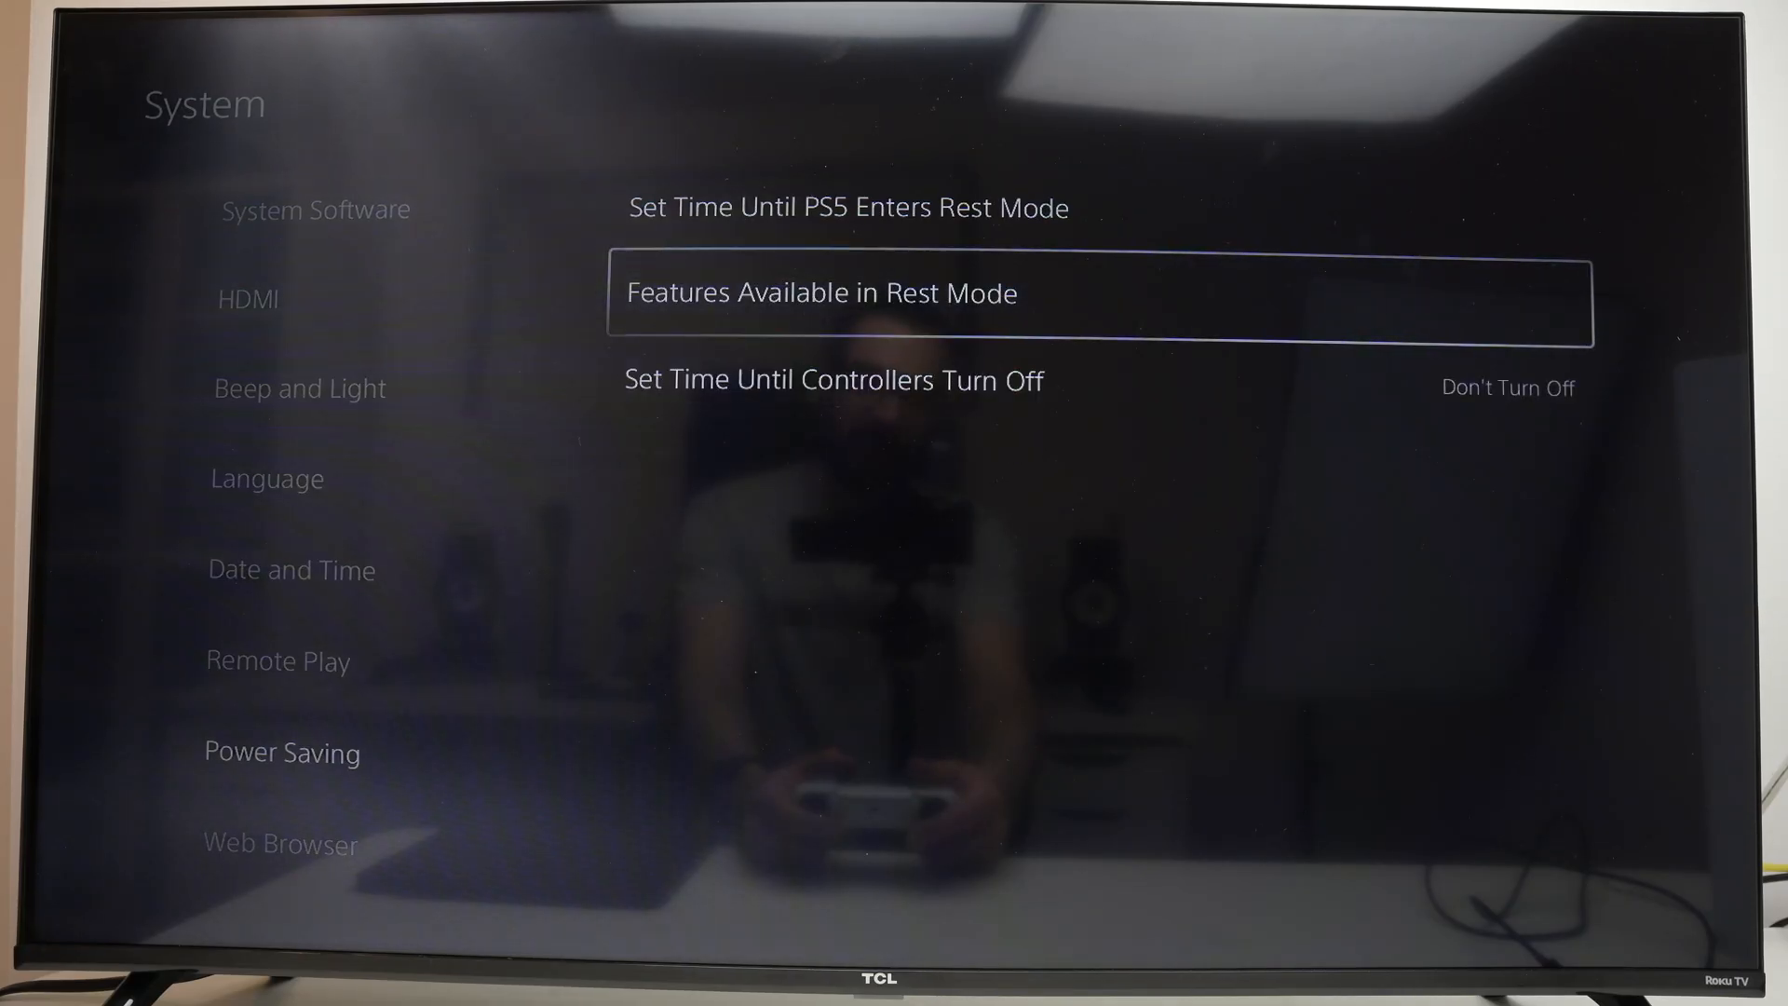
Enable Stay Connected to the Internet and Turning On PS5 from Network in rest mode.
click(819, 293)
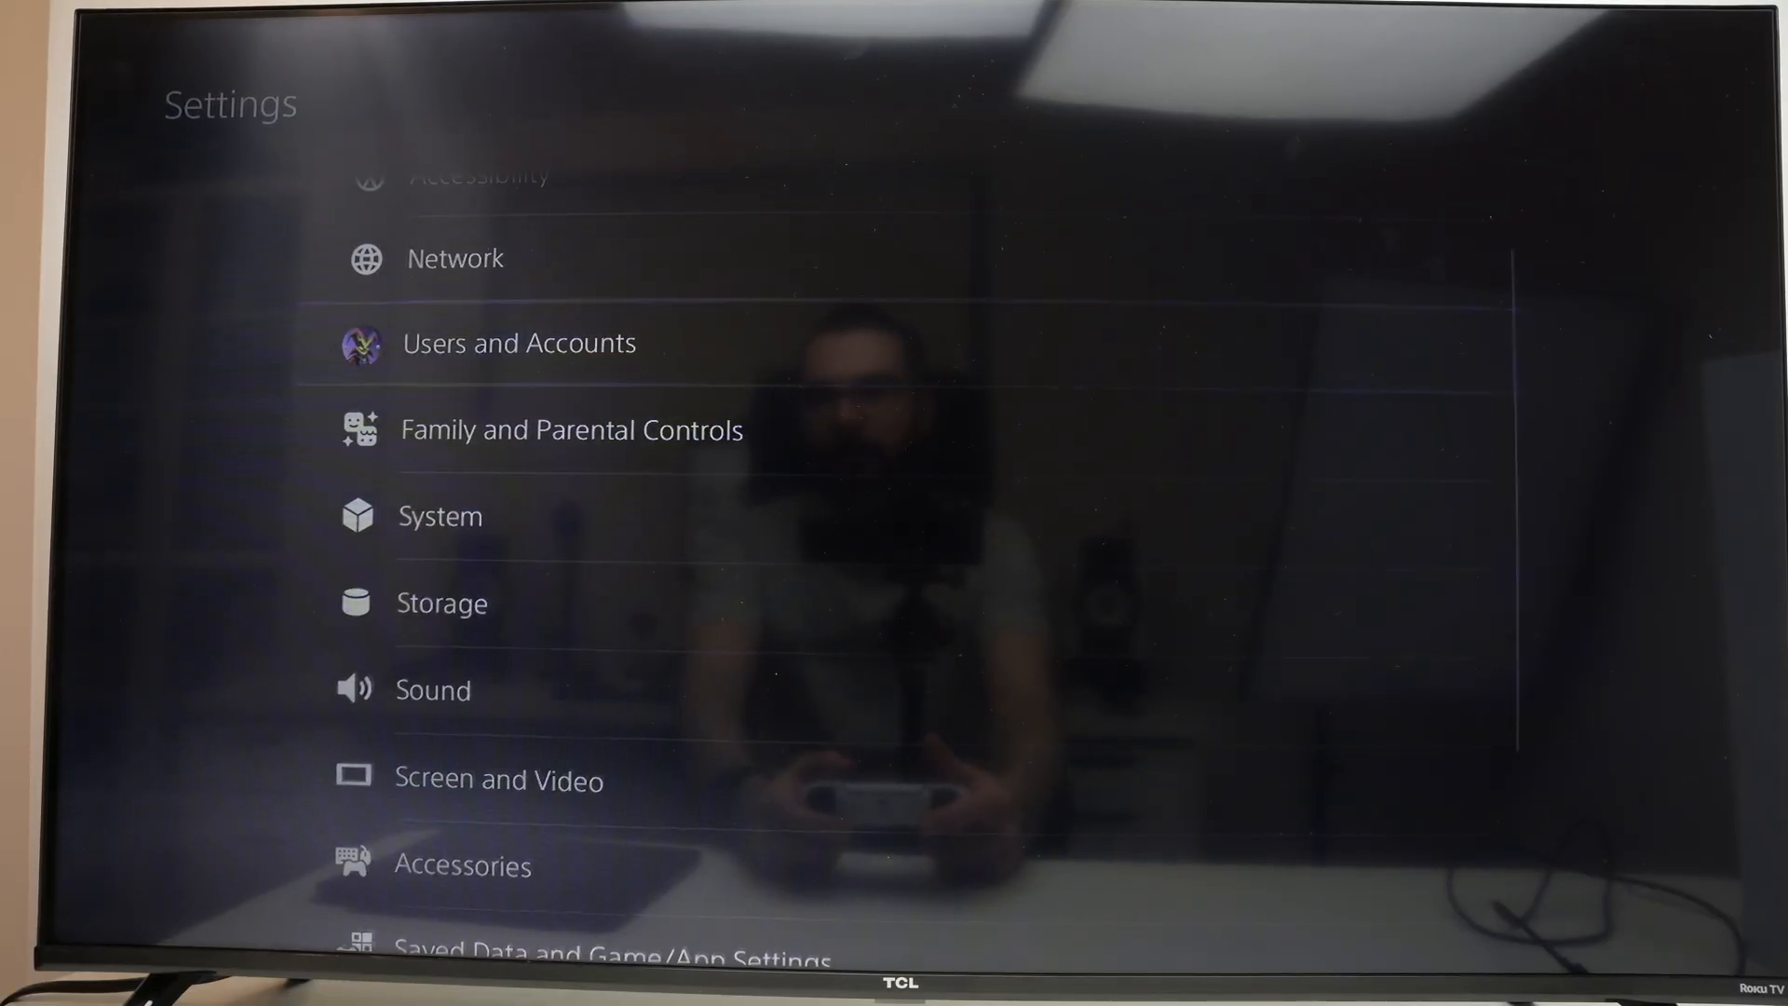
Enable Console Sharing and Offline Play under Users and Accounts > Other.
click(519, 343)
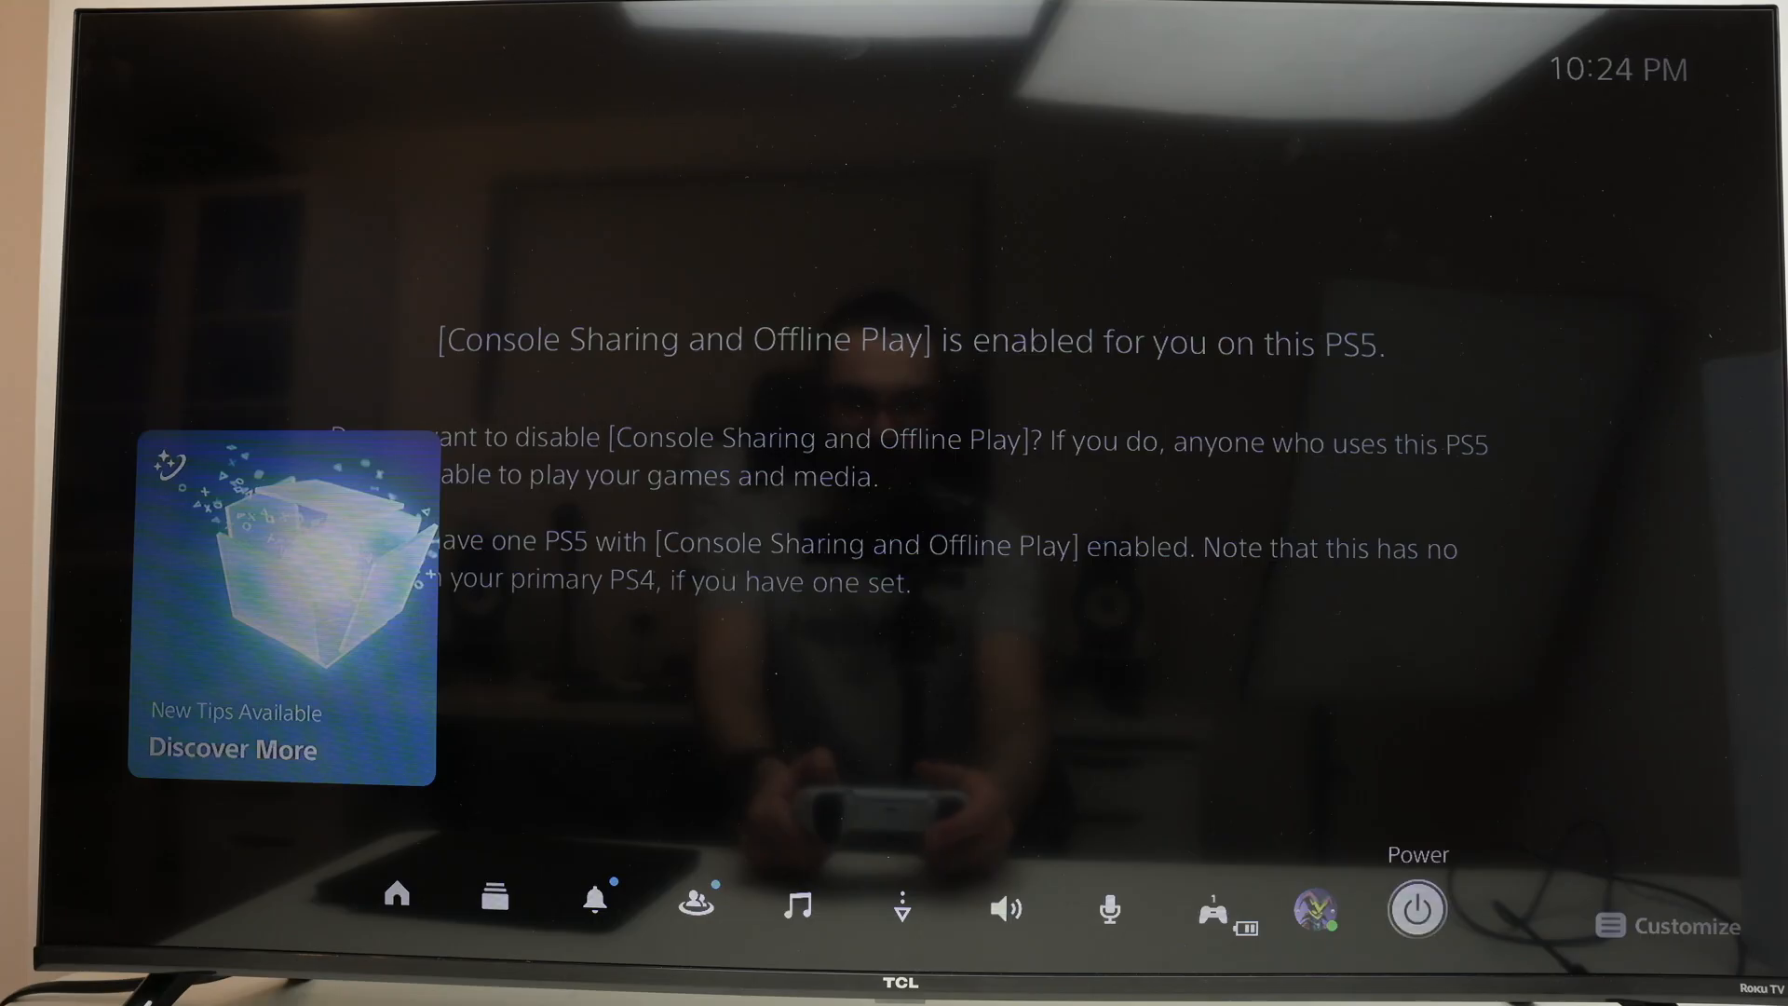
Bring up the power menu to choose Enter Rest Mode.
click(1416, 909)
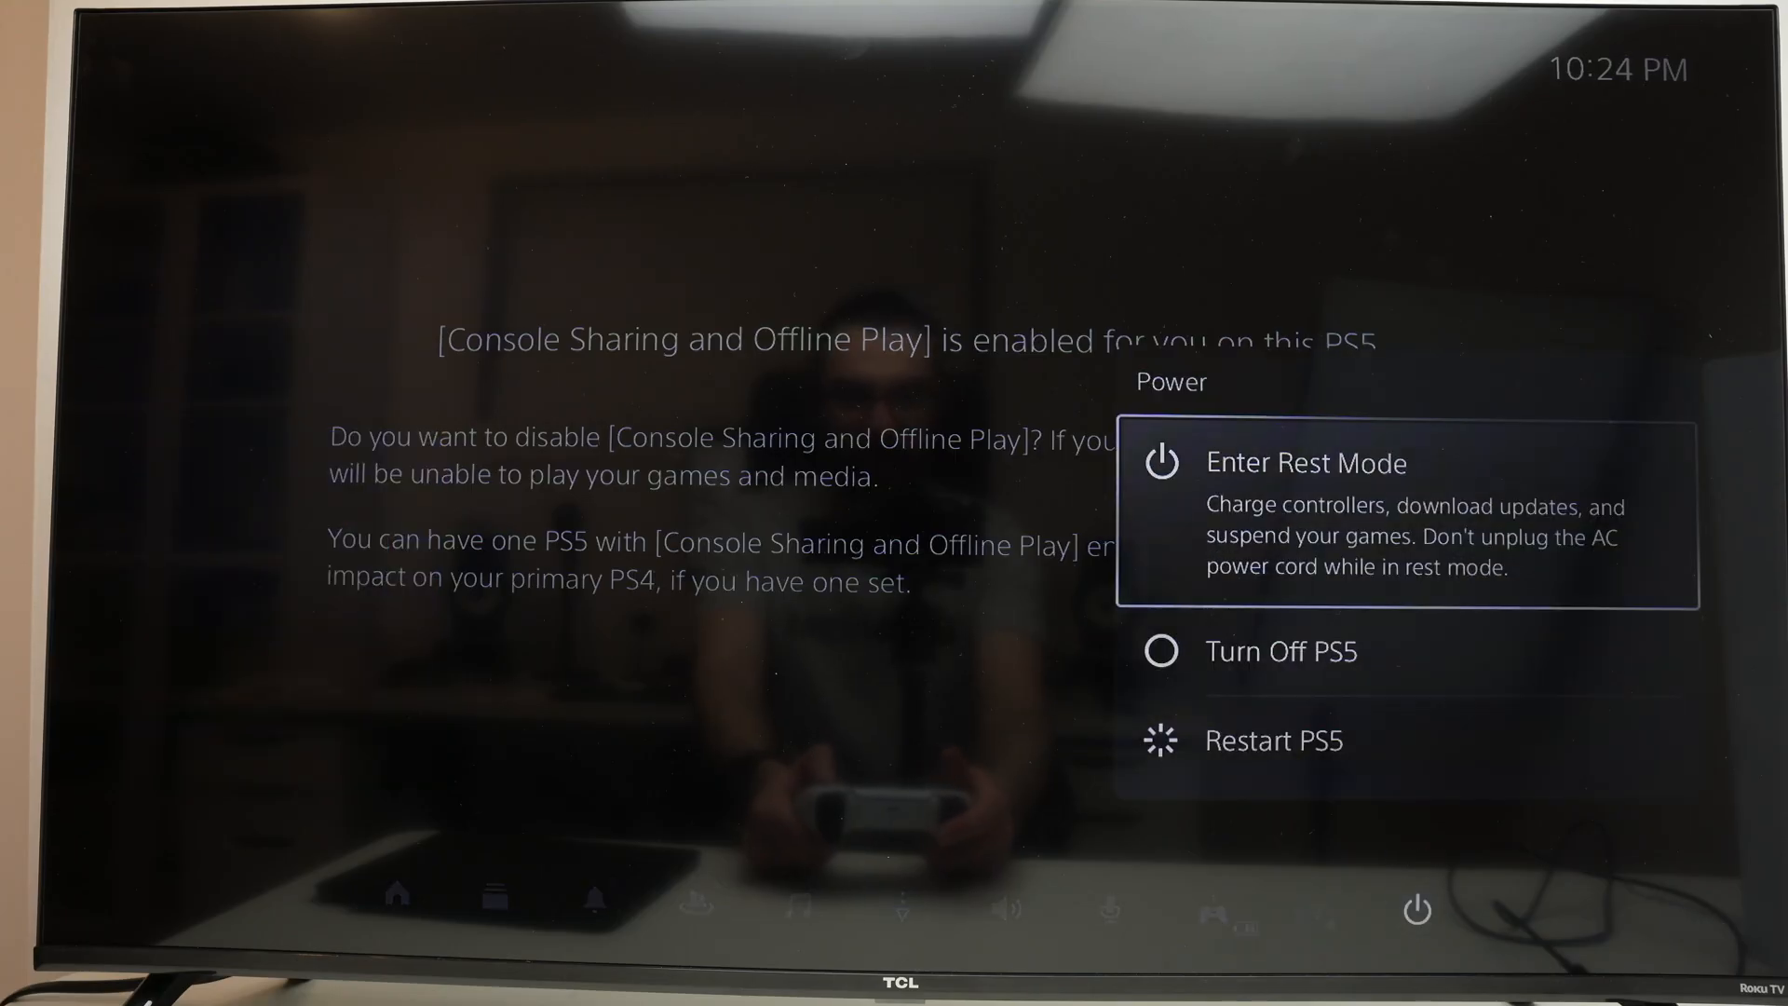